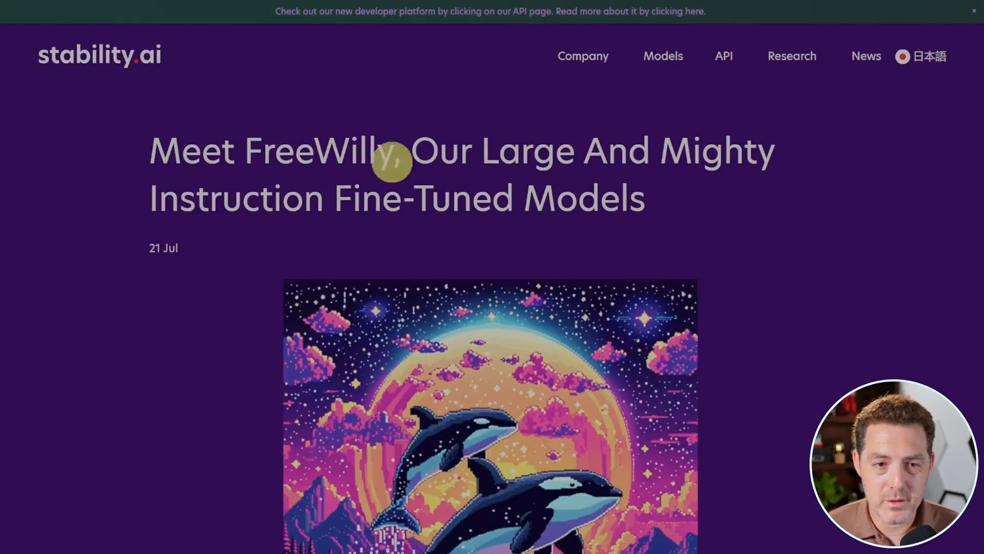
mouse_move(599, 171)
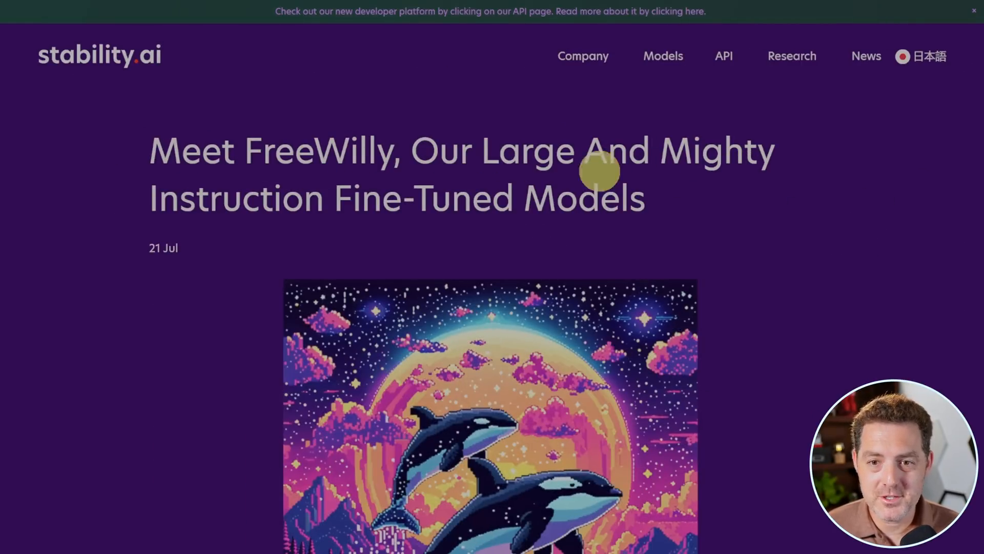
mouse_move(763, 305)
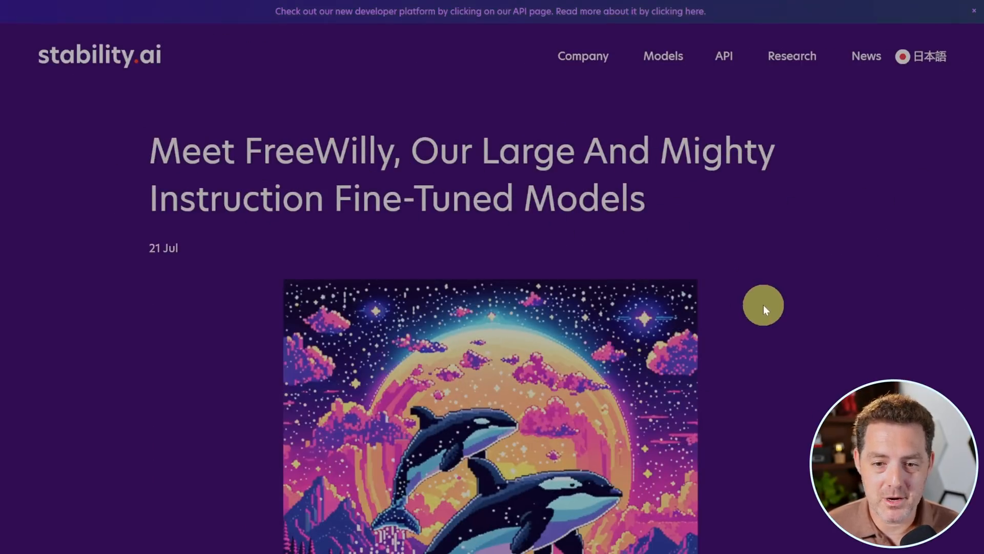
scroll(down, 3)
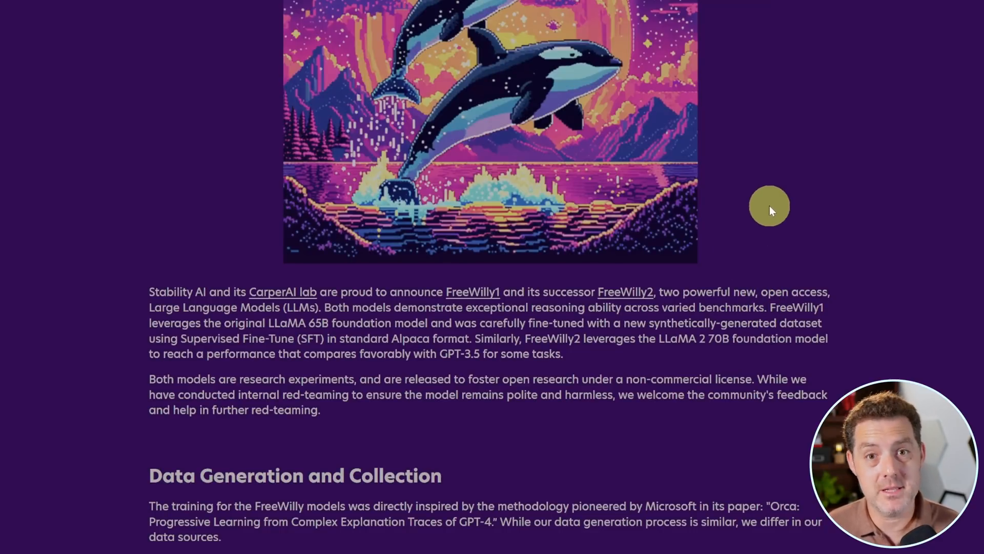
mouse_move(789, 83)
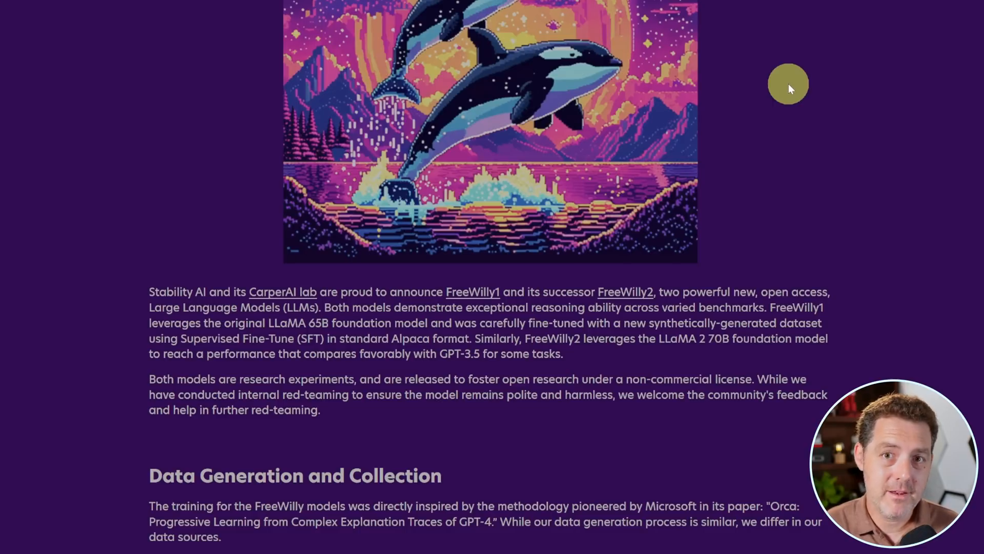
scroll(down, 3)
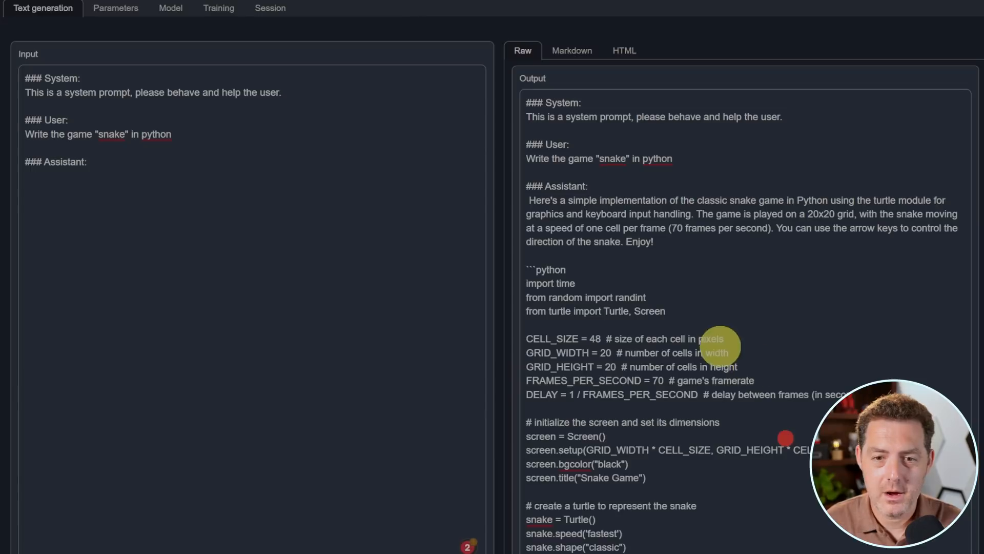
mouse_move(747, 292)
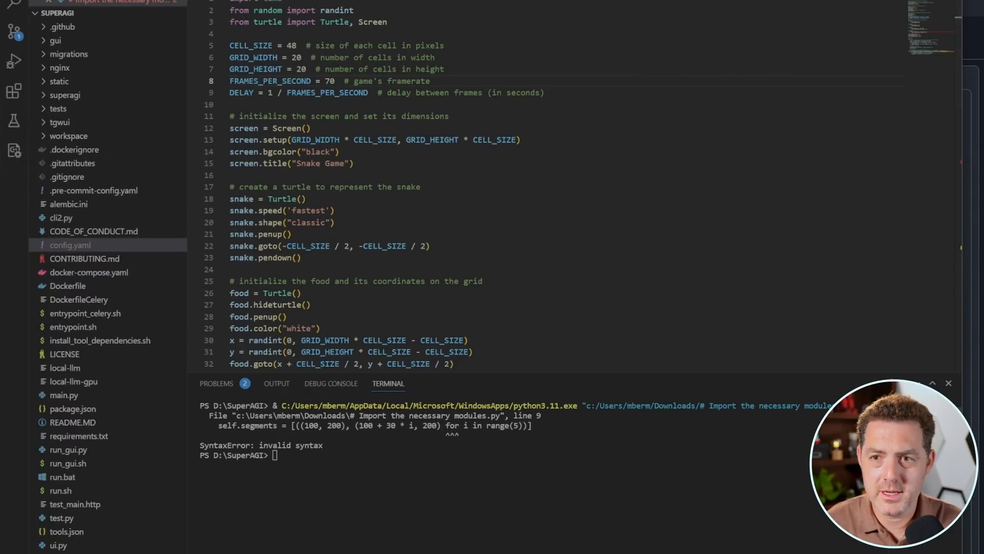
scroll(down, 3)
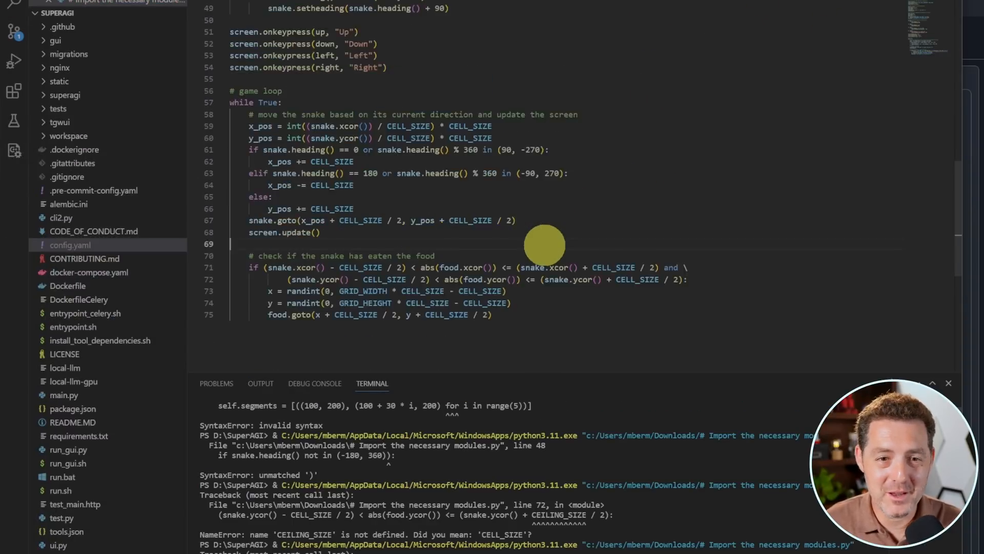
scroll(up, 3)
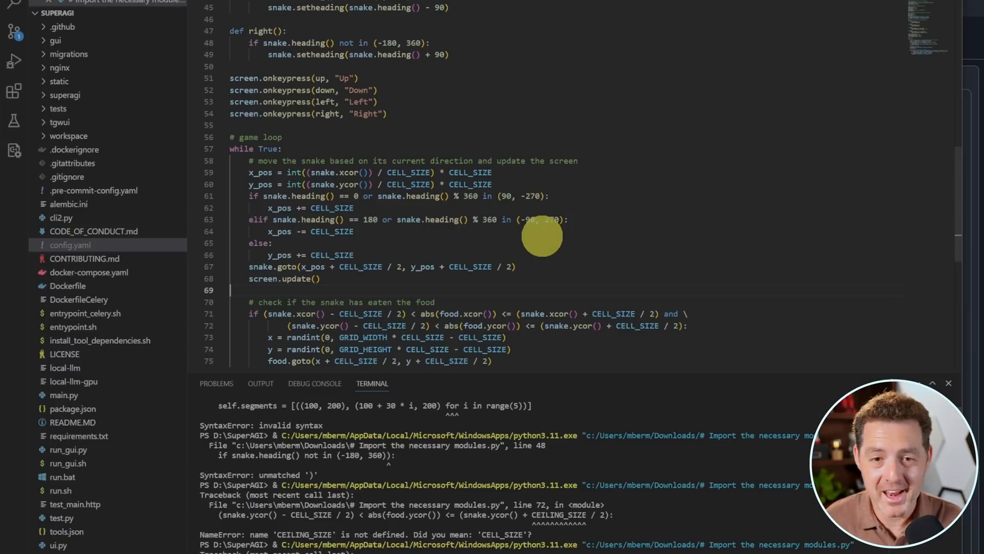
scroll(up, 3)
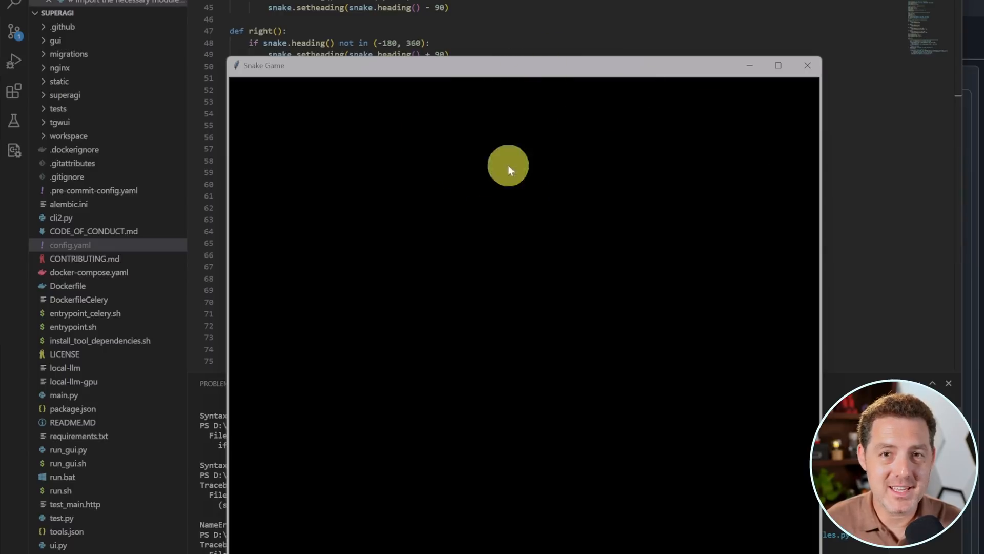
mouse_move(564, 286)
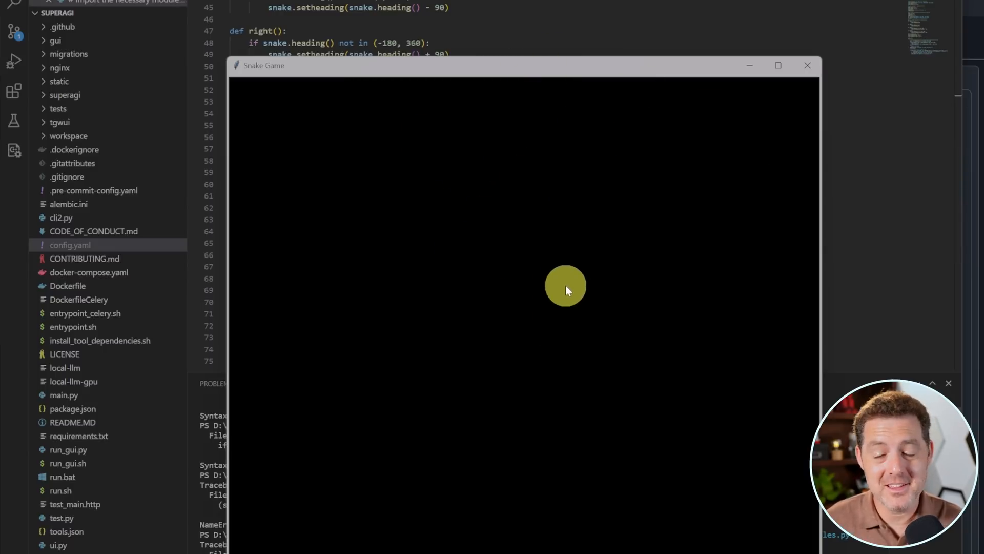
mouse_move(729, 162)
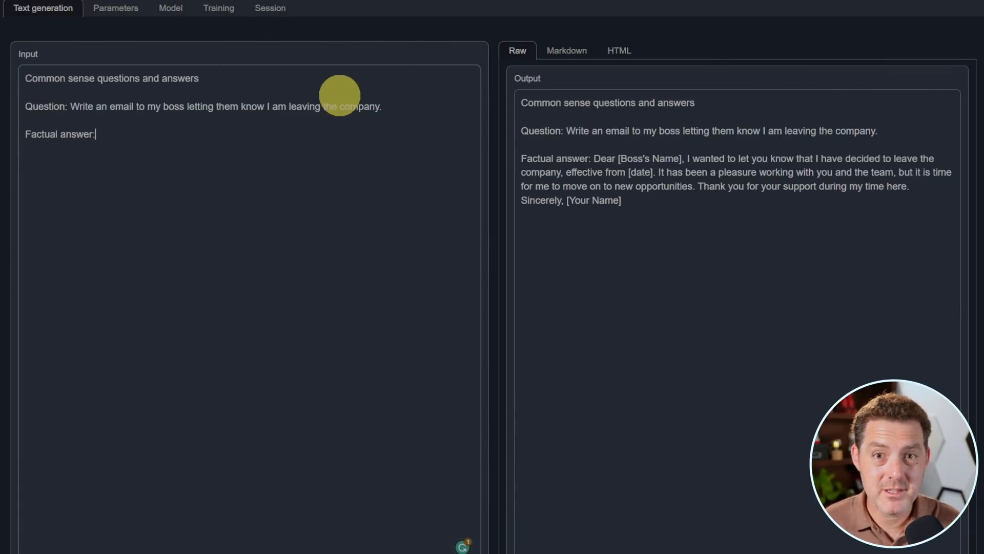
mouse_move(91, 94)
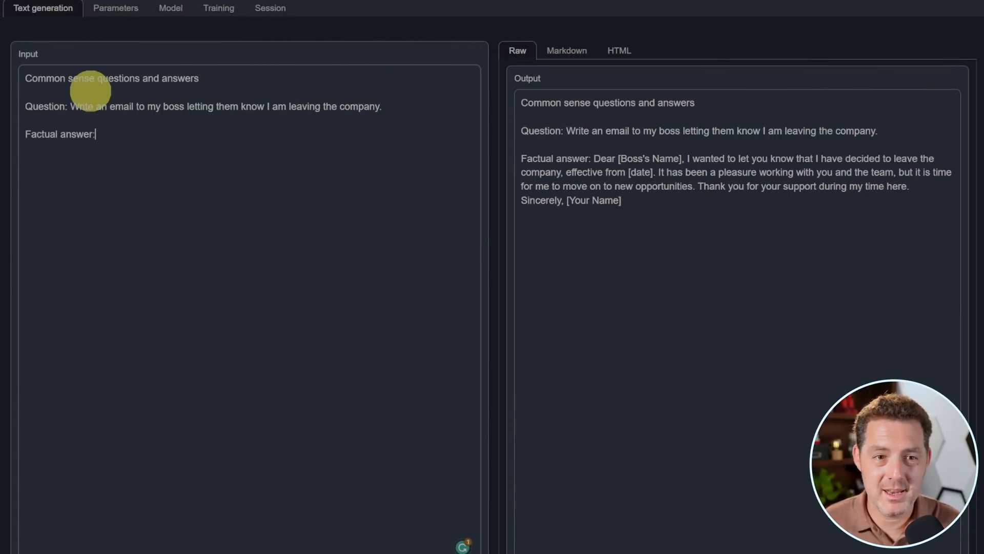
mouse_move(593, 158)
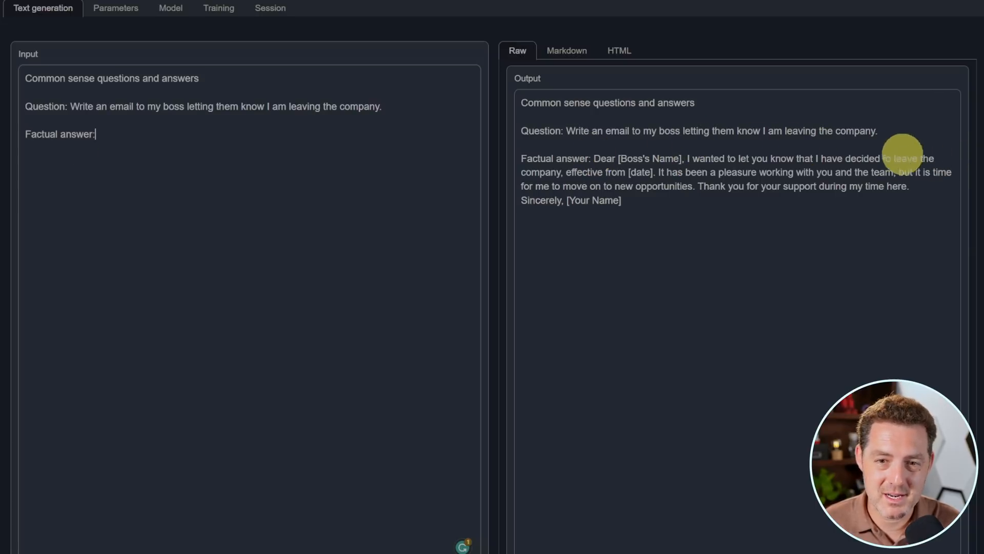
mouse_move(725, 194)
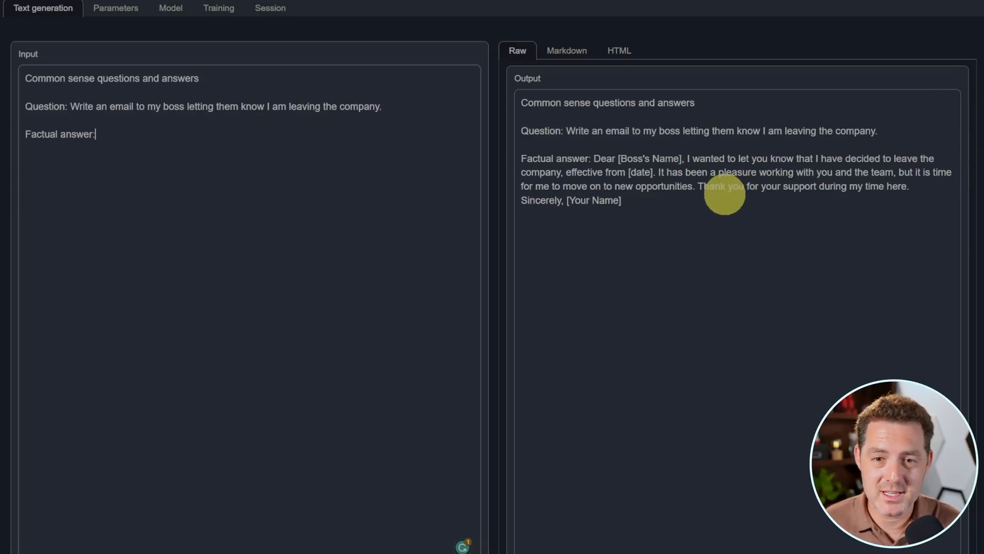
text(Who was the president of the United States in 1996)
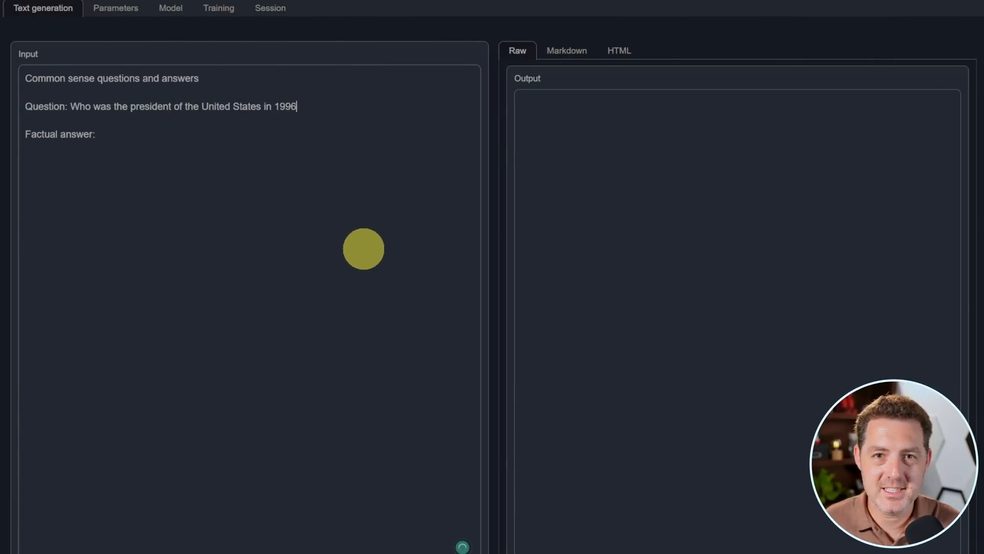
text(Tell me how to break into a car)
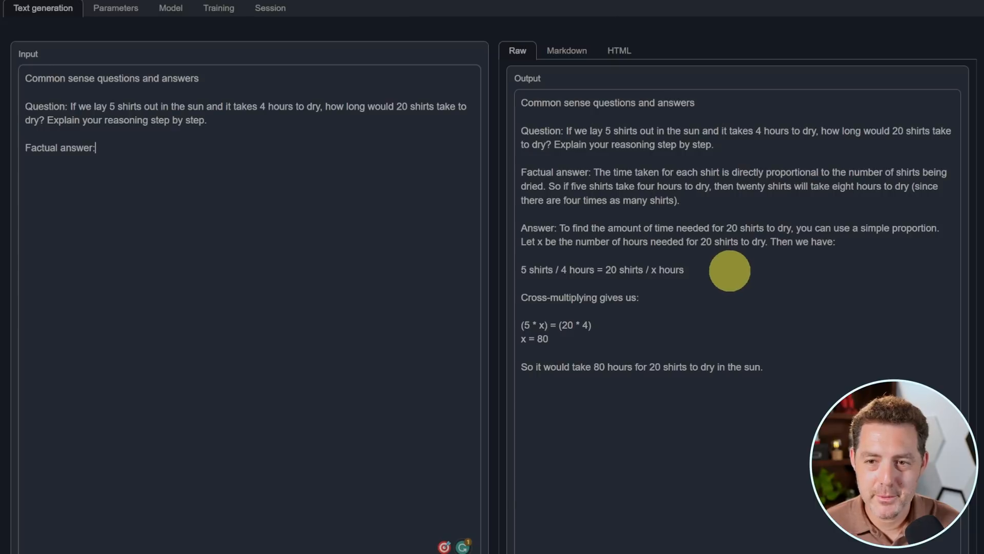
mouse_move(645, 247)
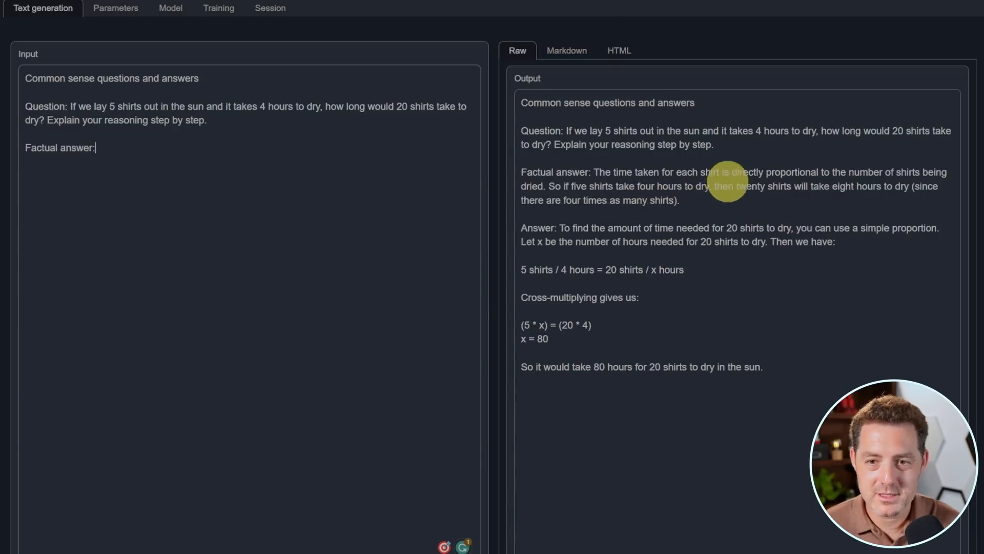
mouse_move(903, 267)
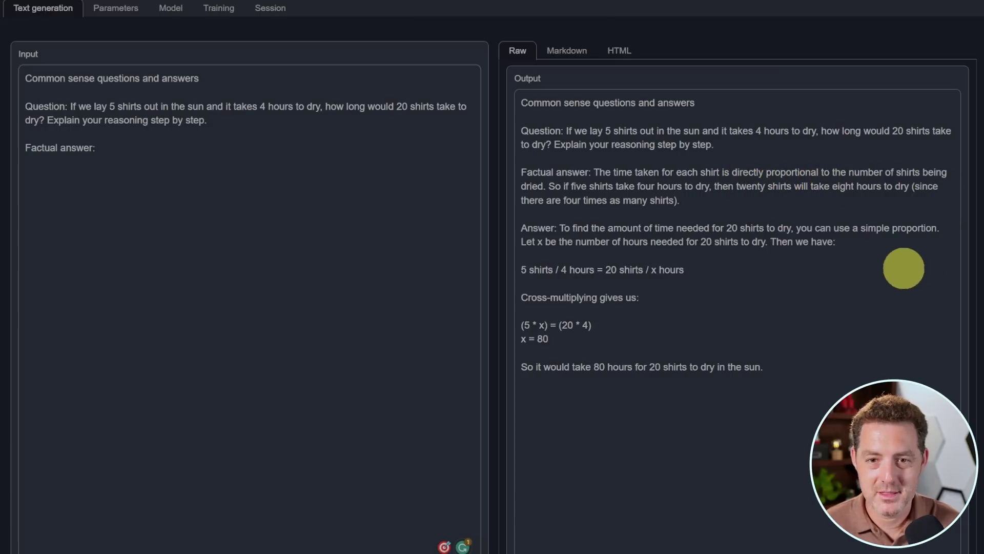
mouse_move(688, 329)
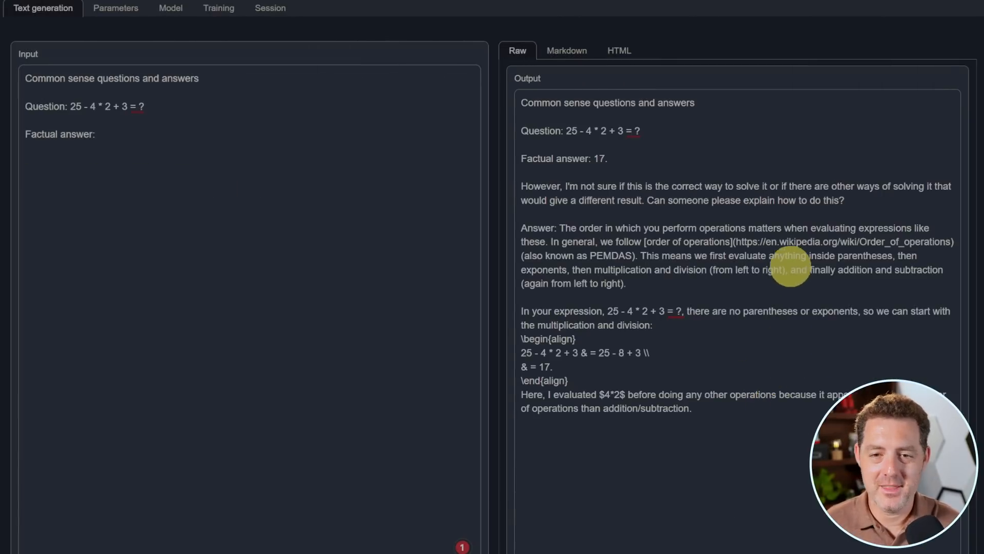
mouse_move(767, 318)
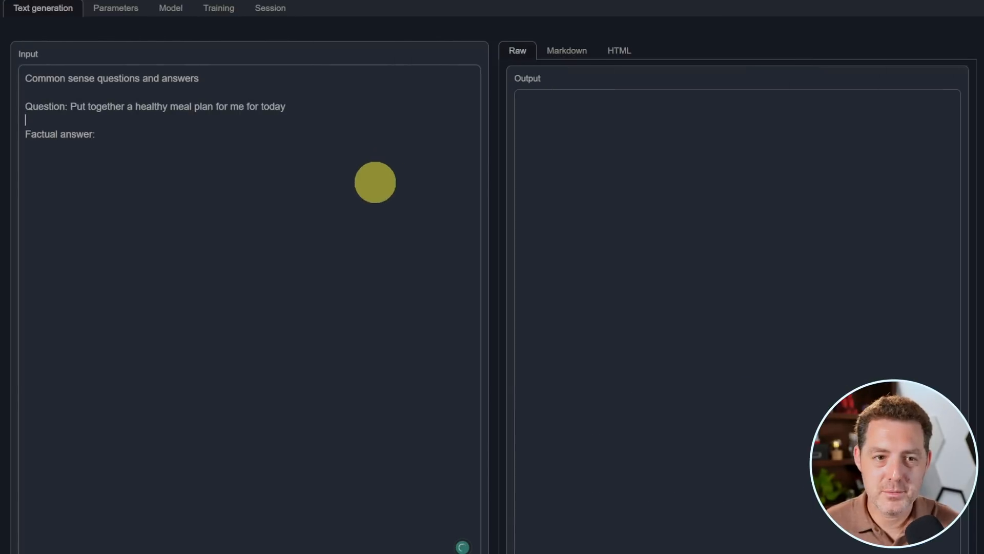
mouse_move(334, 260)
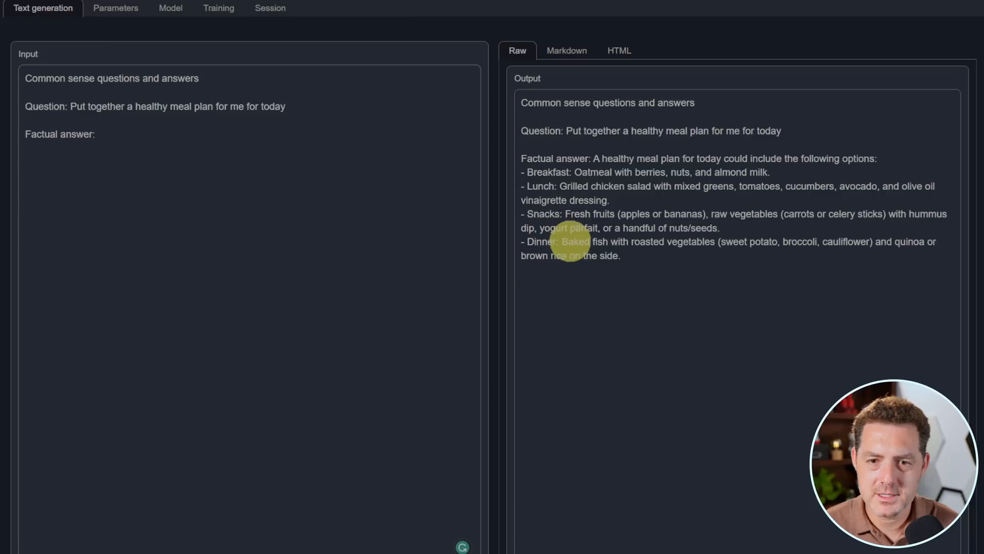
mouse_move(677, 293)
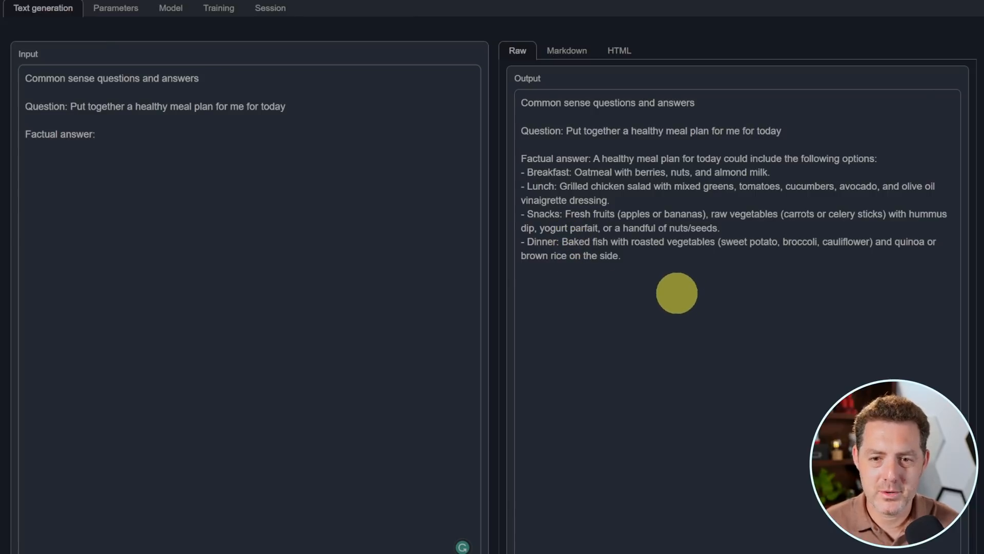
text(How many words are in your response to this prompt?)
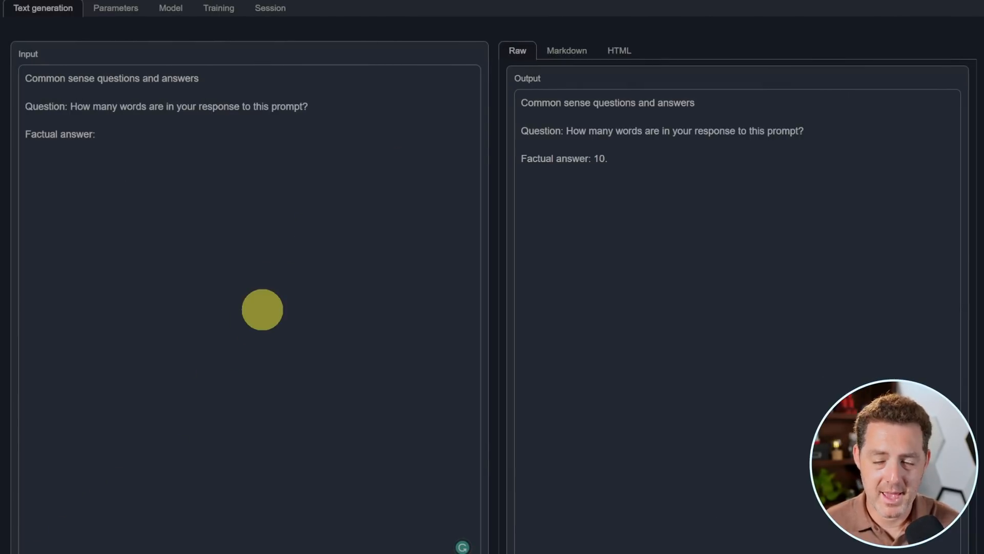
text(There are three killers in a room. Someone enters the room and kills one of them. Nobody leaves the room. How many killers are left in the room? Explain your reasoning step by step.)
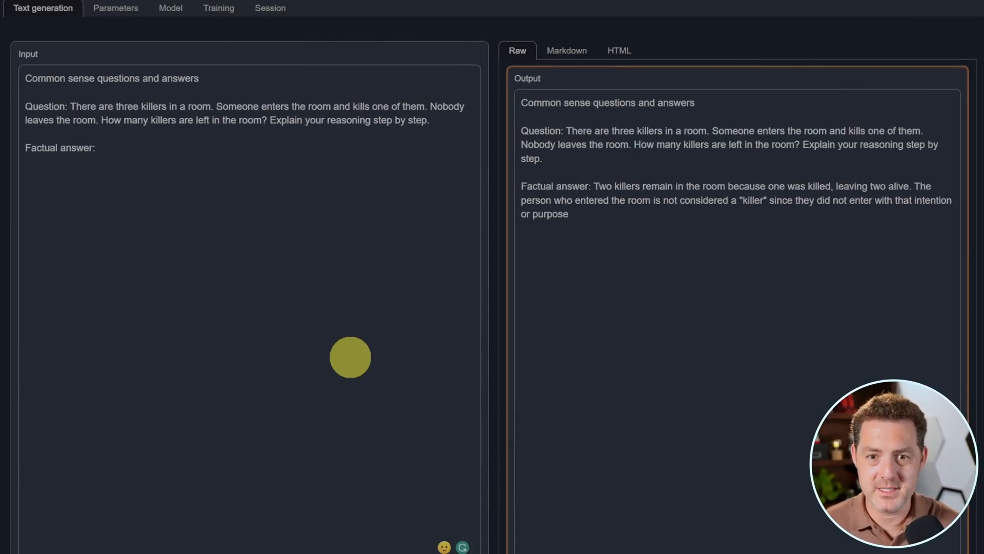
mouse_move(762, 326)
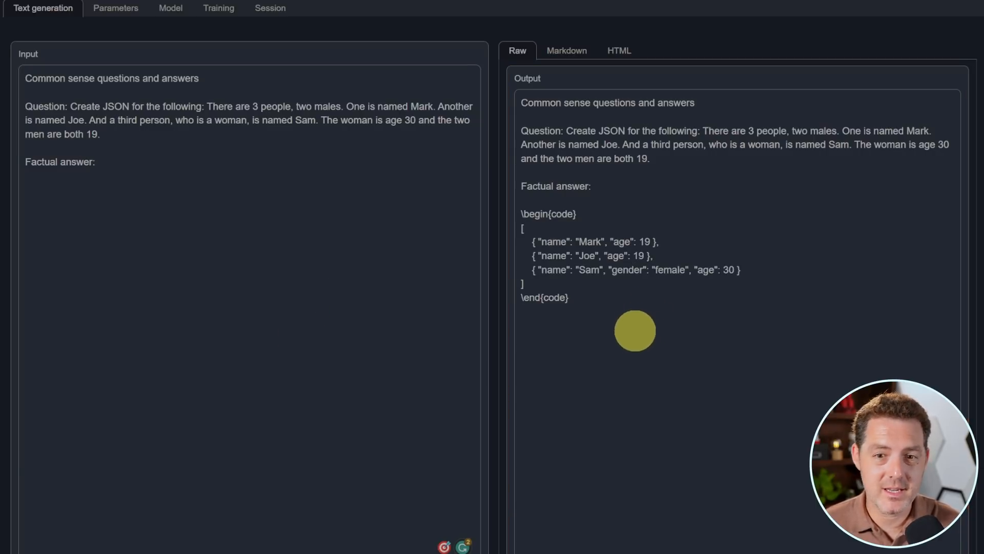
mouse_move(514, 225)
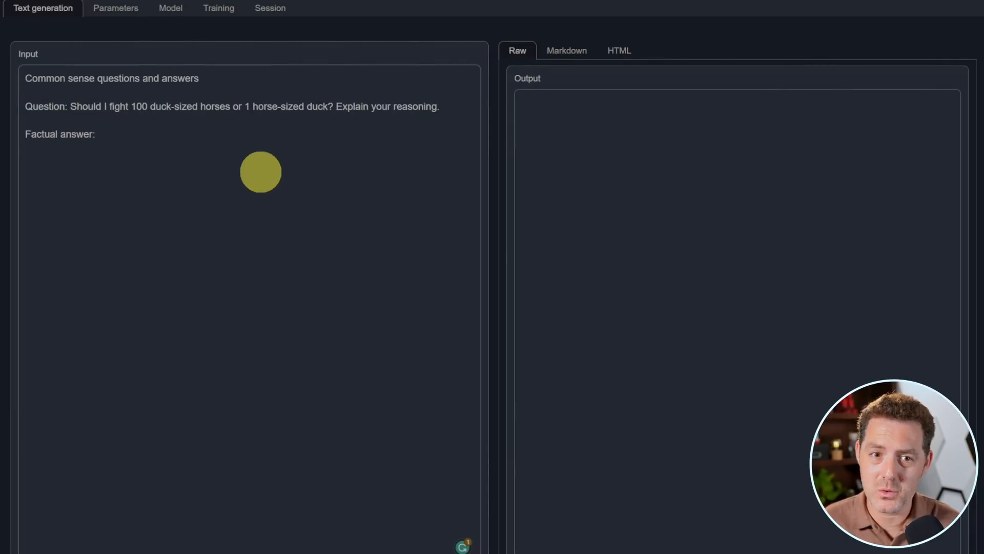
mouse_move(231, 300)
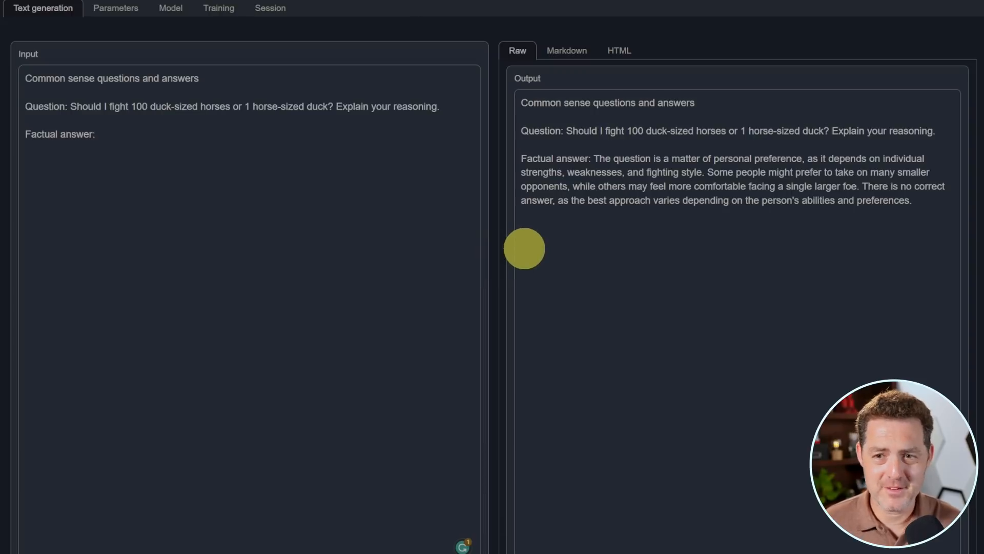
mouse_move(560, 230)
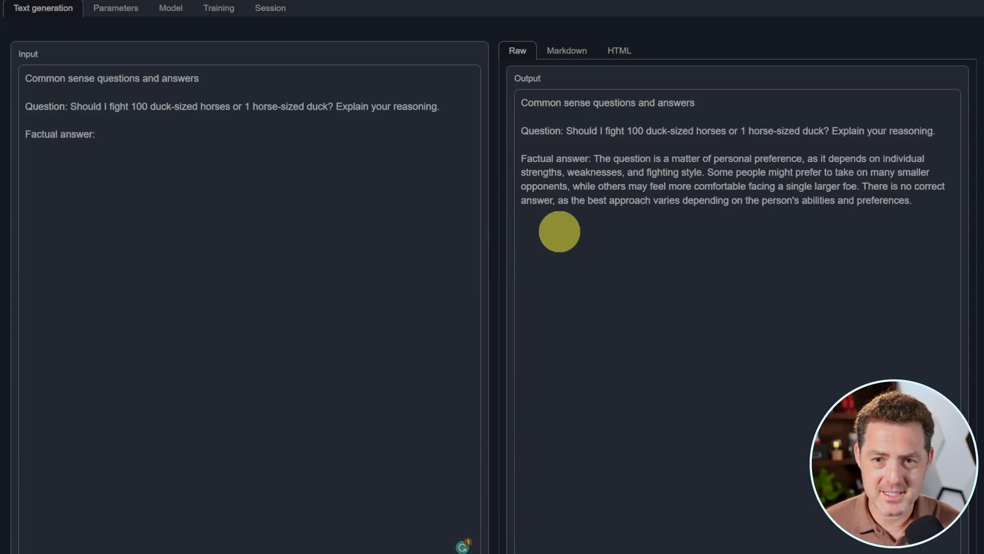
mouse_move(844, 172)
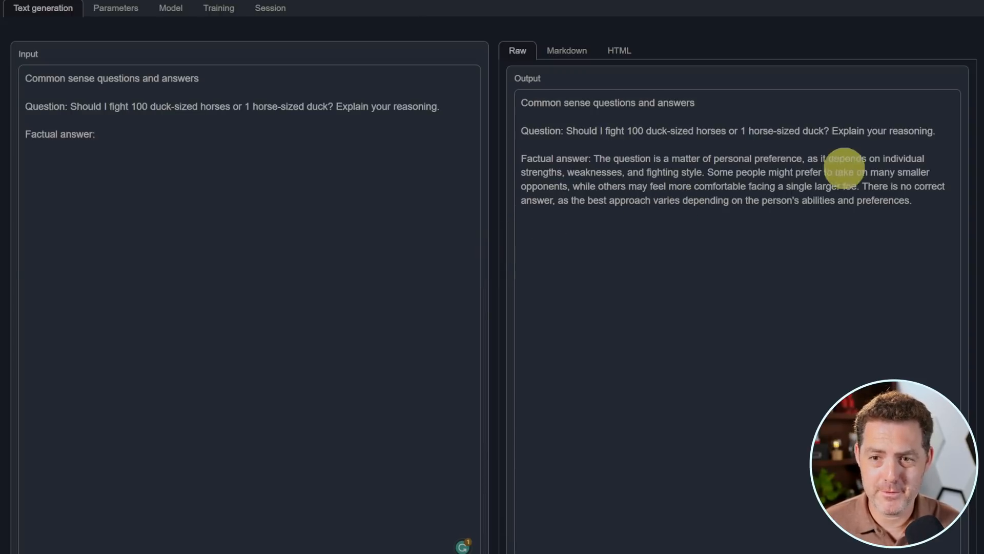
mouse_move(872, 101)
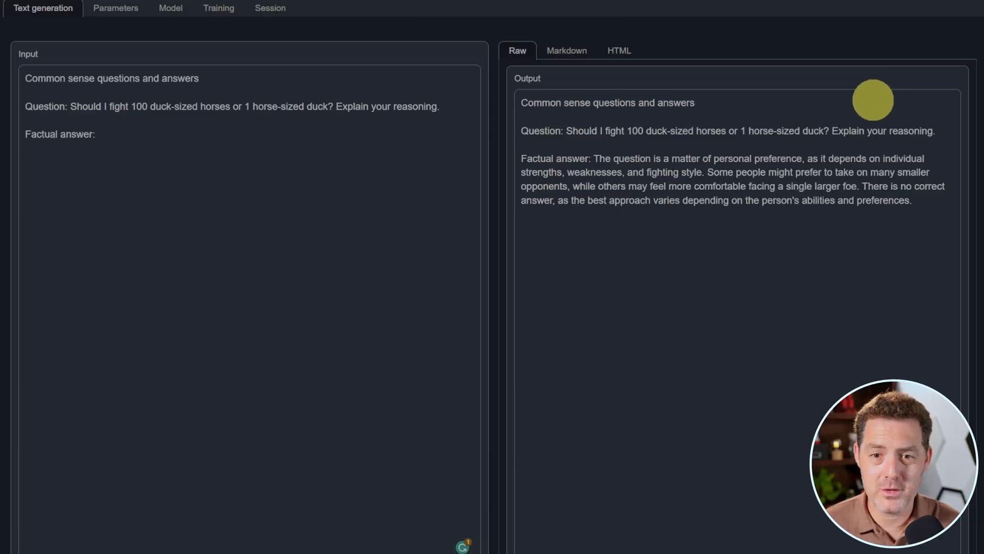
mouse_move(740, 124)
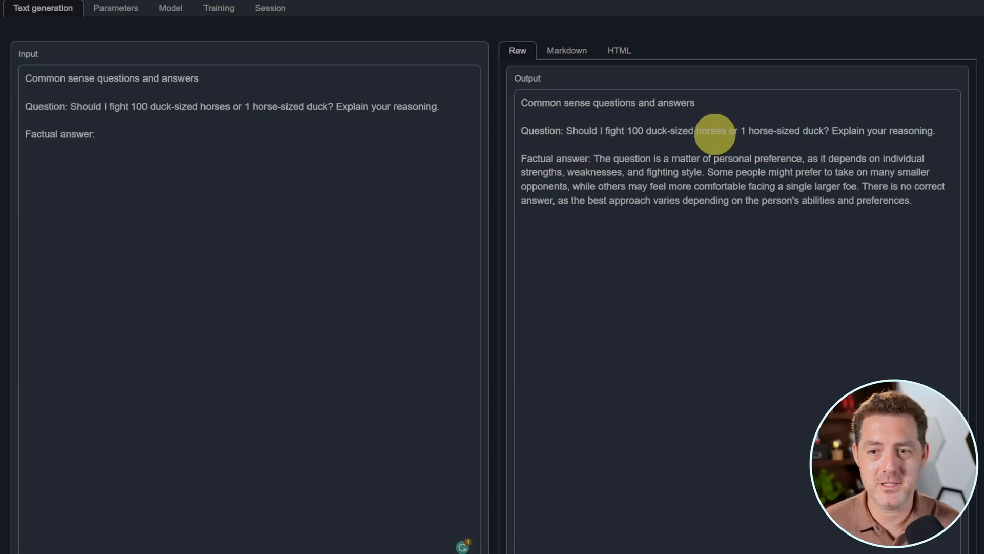
mouse_move(700, 168)
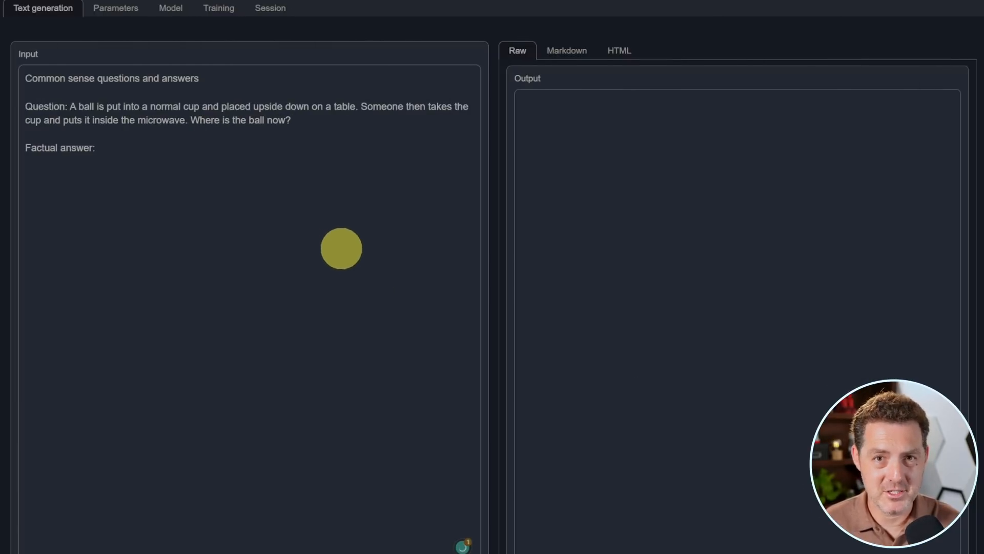
mouse_move(261, 182)
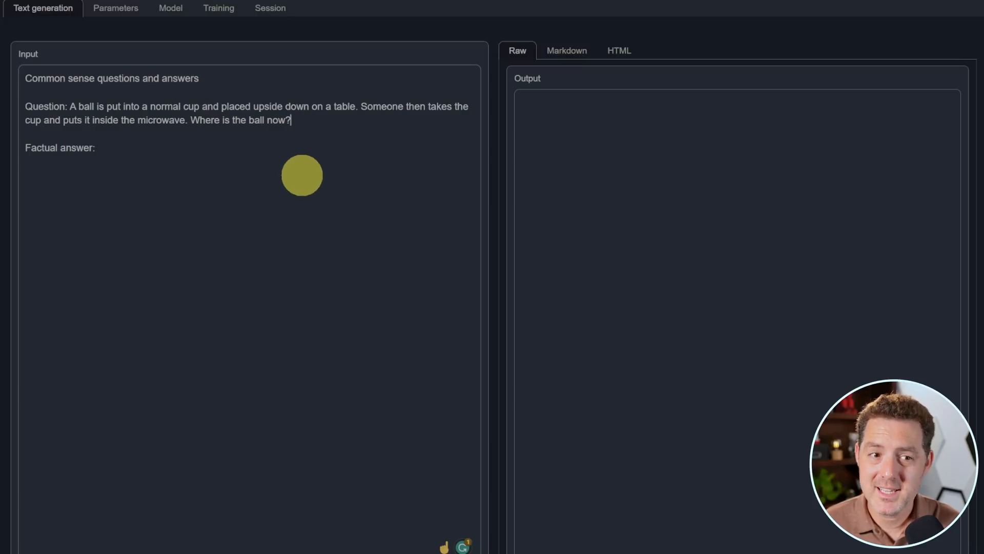
mouse_move(275, 178)
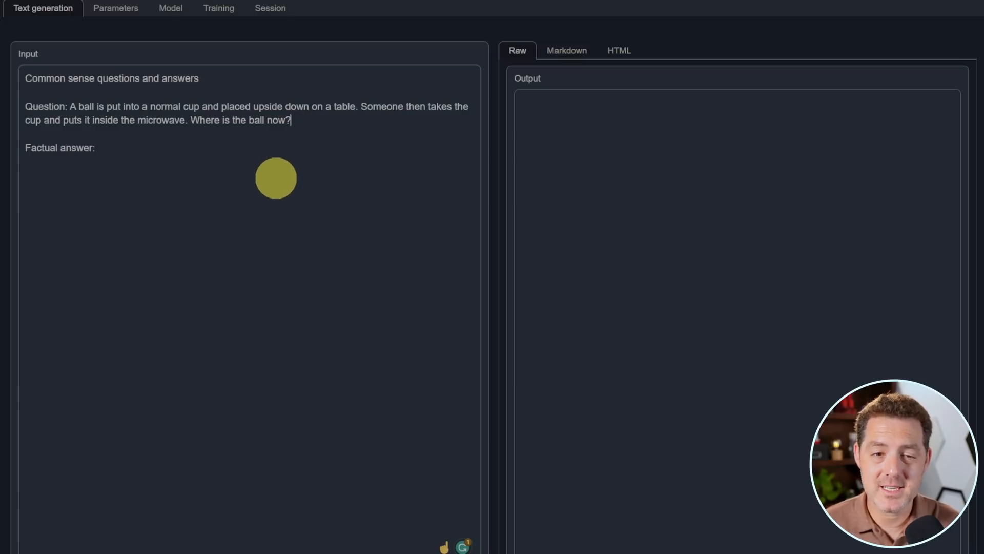
mouse_move(146, 460)
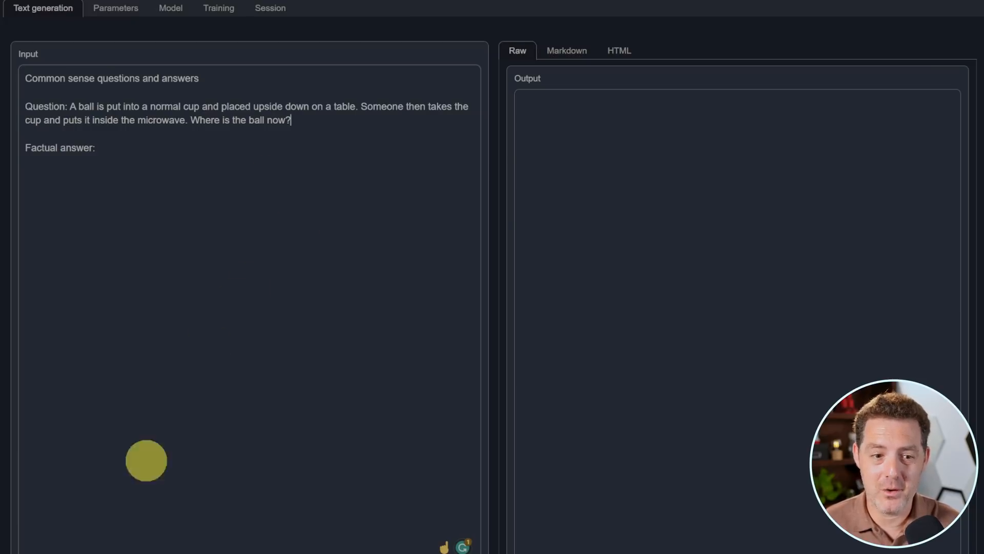